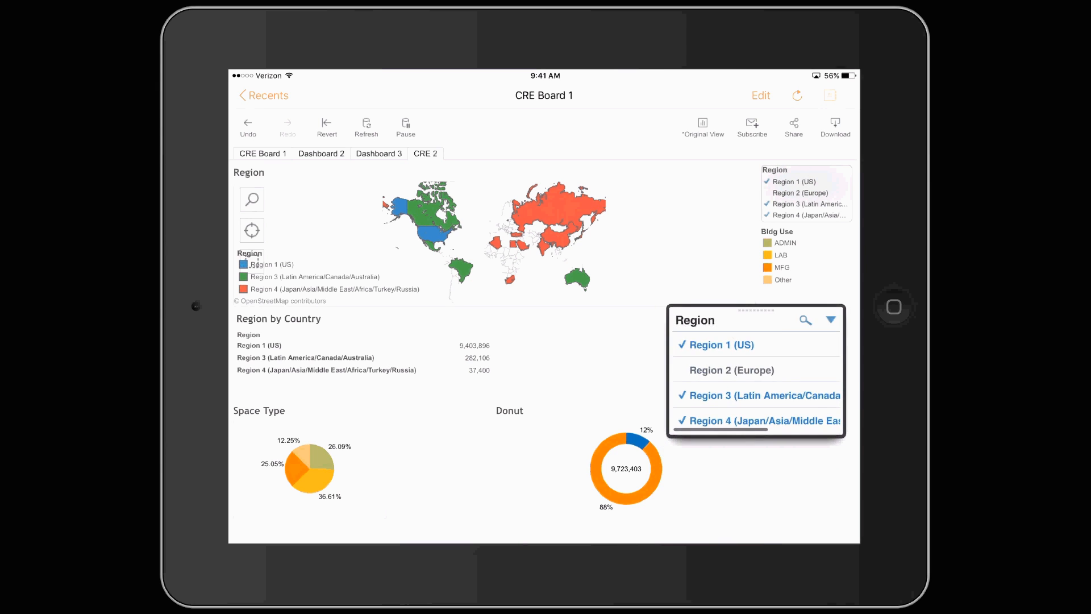
Check Region 2 (Europe) in the Region filter so the map, table and charts show all four regions.
click(731, 369)
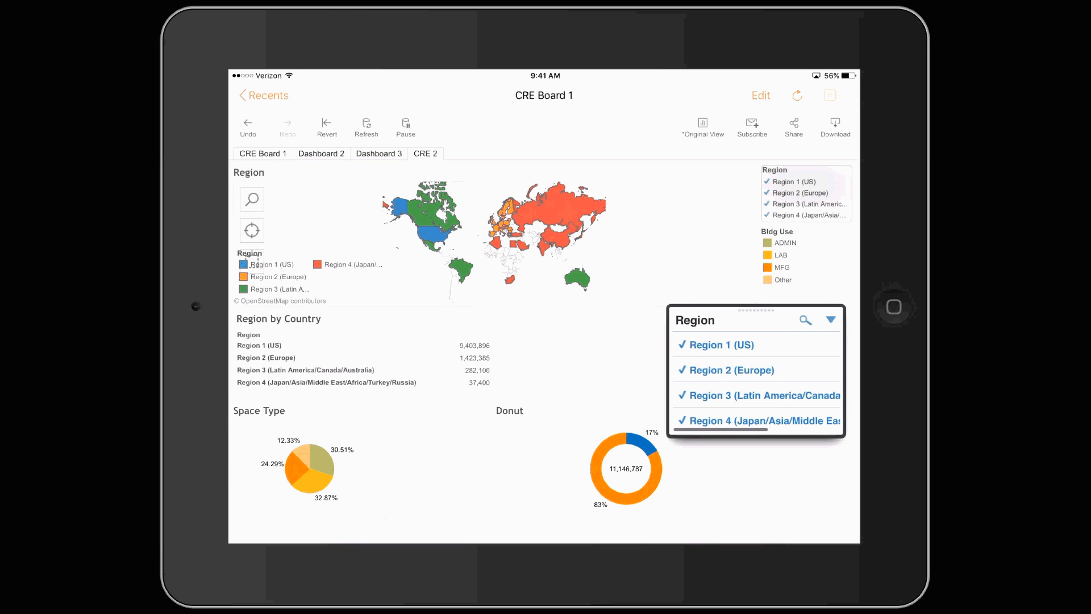